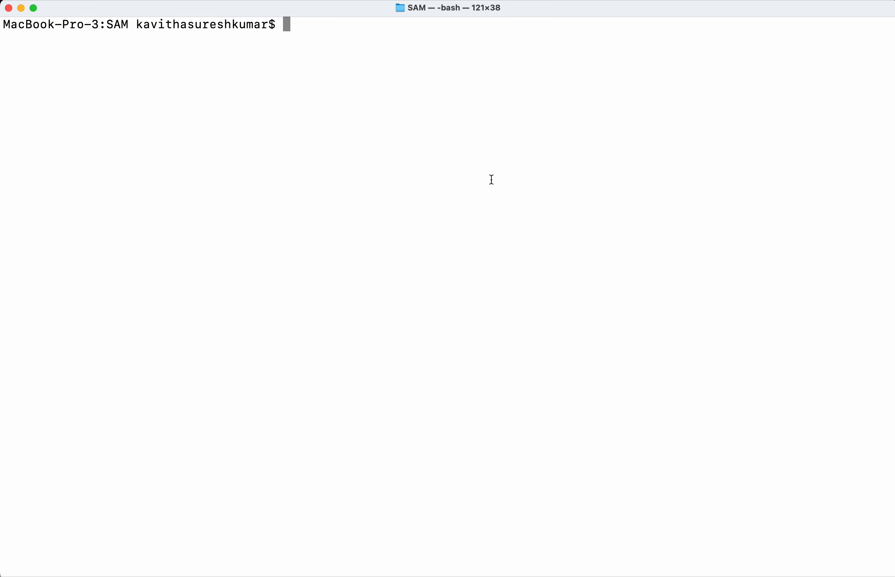
Confirm Checkov 3.2.160 with checkov -v and view serverless.yaml in vi.
text(check)
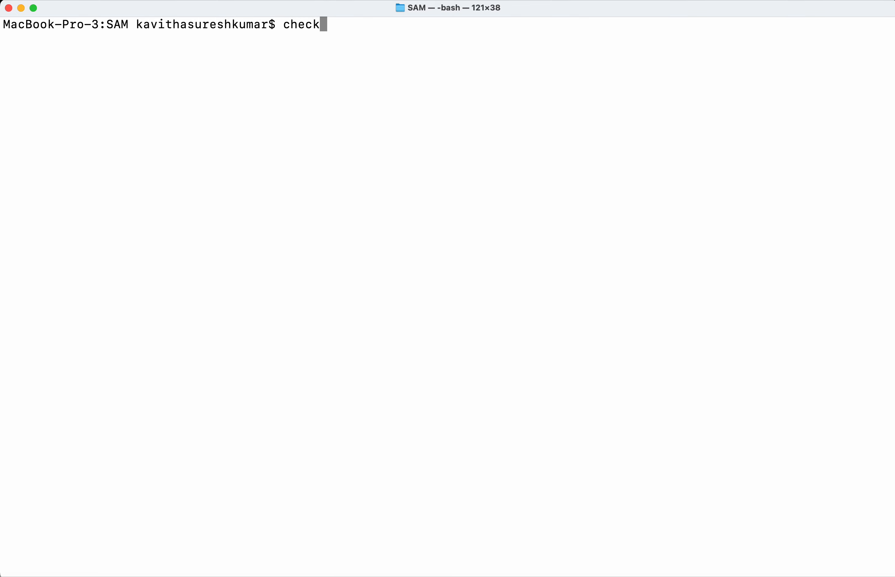
text(ov -v)
text(ls)
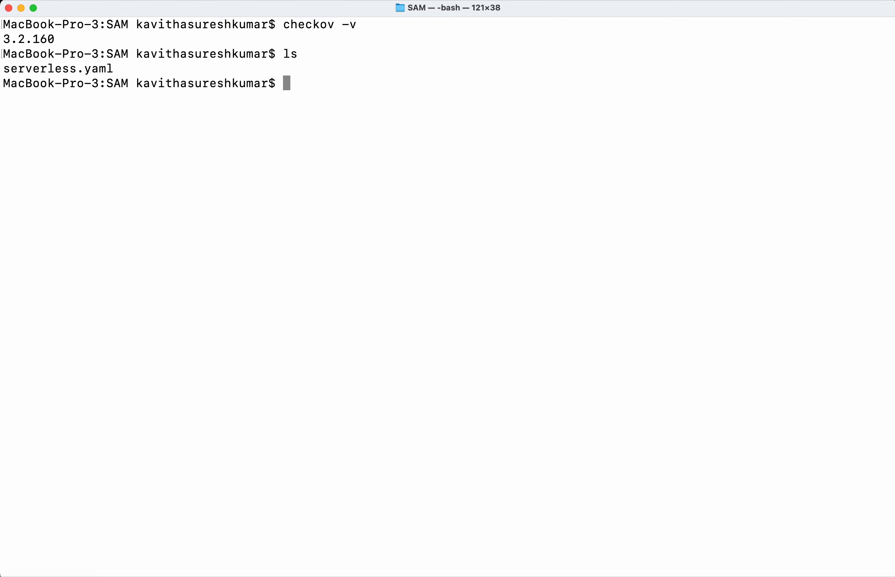
text(vi serverless.yaml)
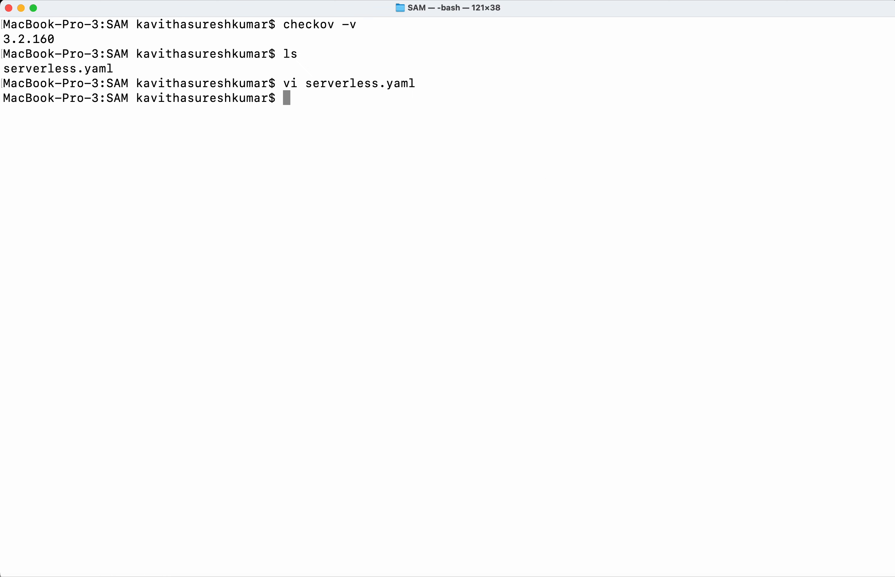
Compose checkov -f serverless.yaml --framework cloudformation at the prompt.
text(che)
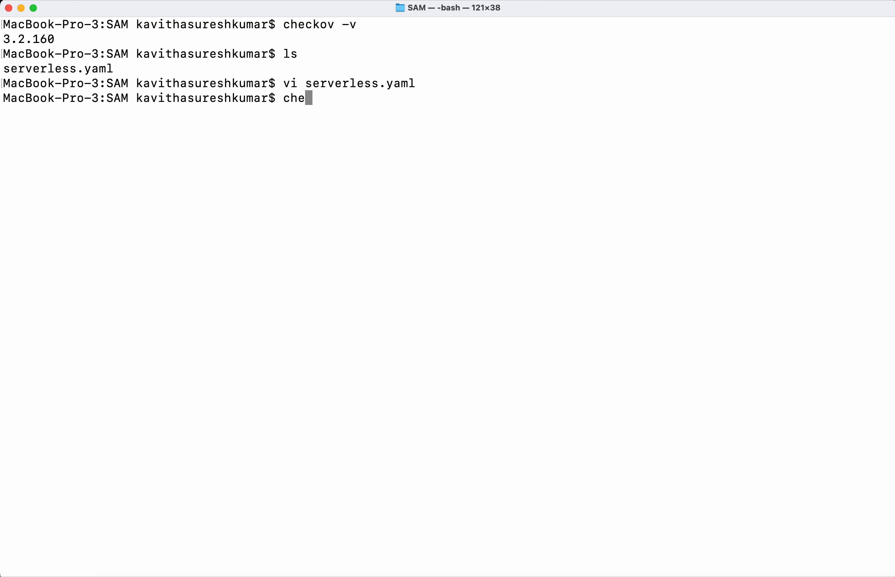
text(ckov)
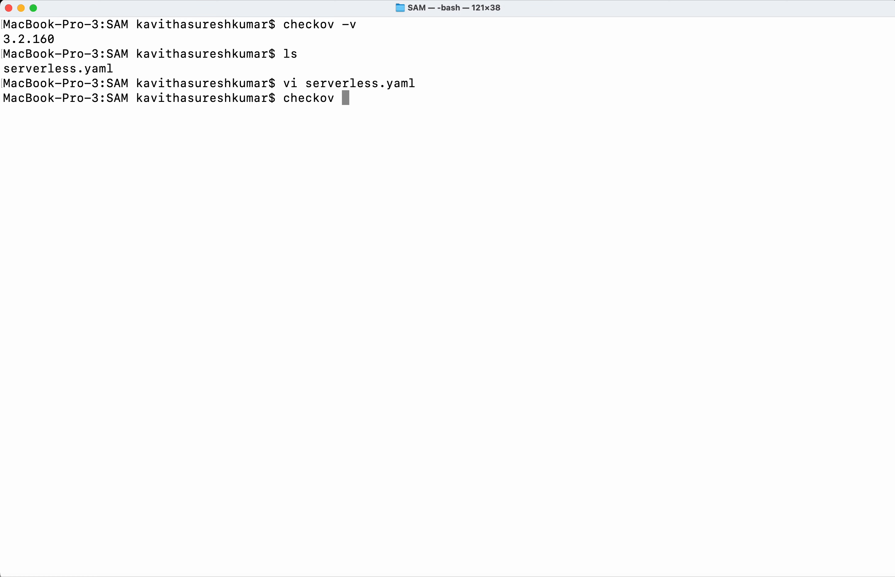
text(-f)
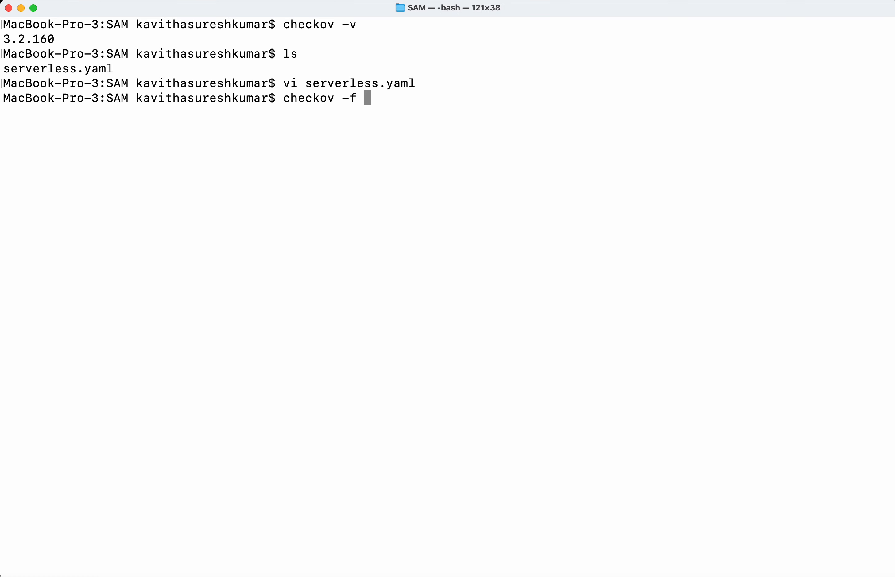
text(serverless.yaml -)
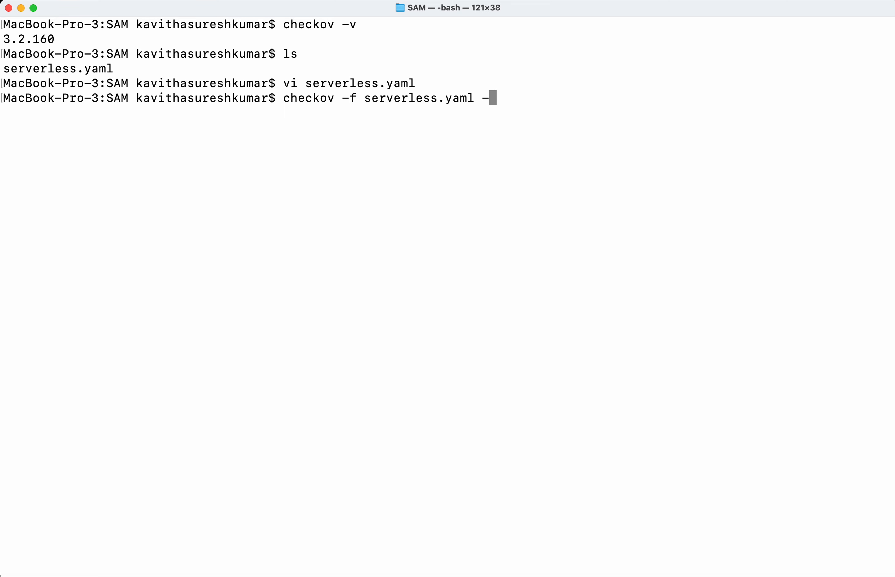
text(-fr)
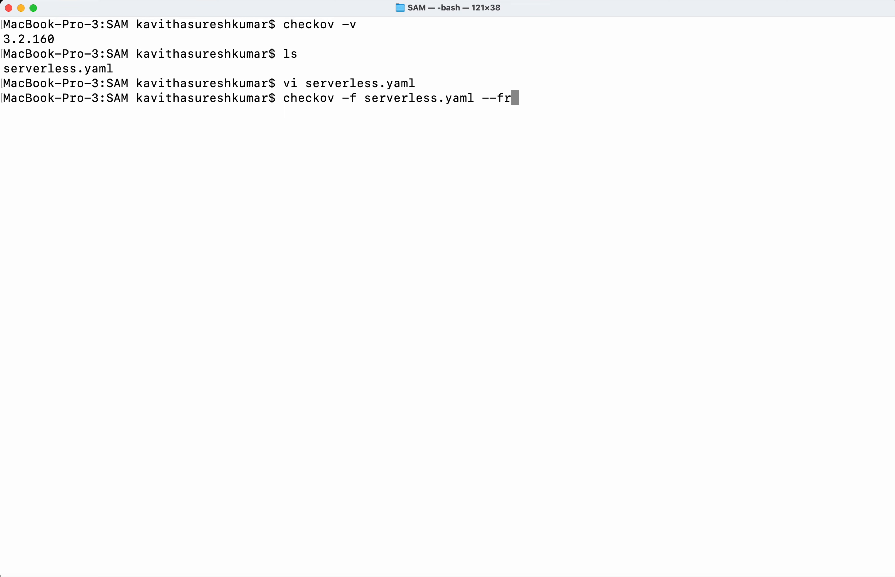
text(me)
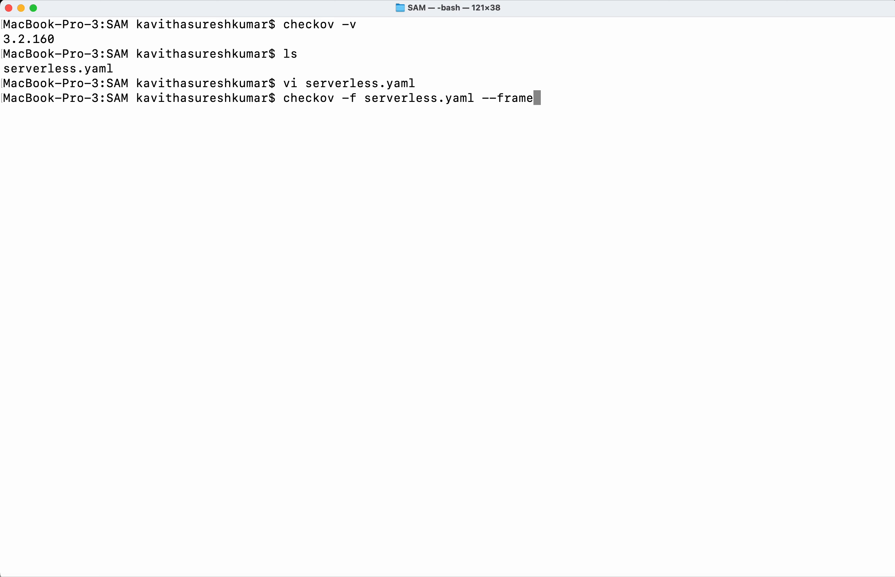
text(work cloudfor)
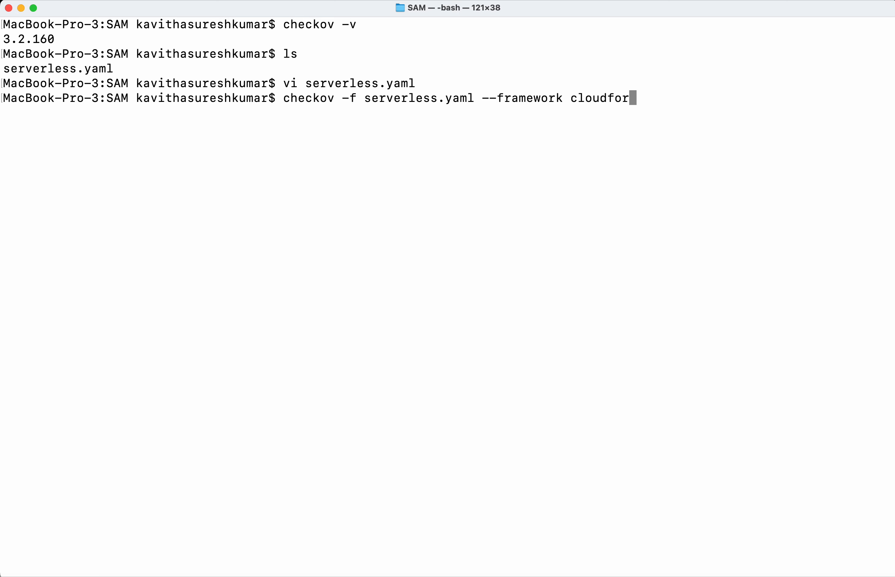
text(matio)
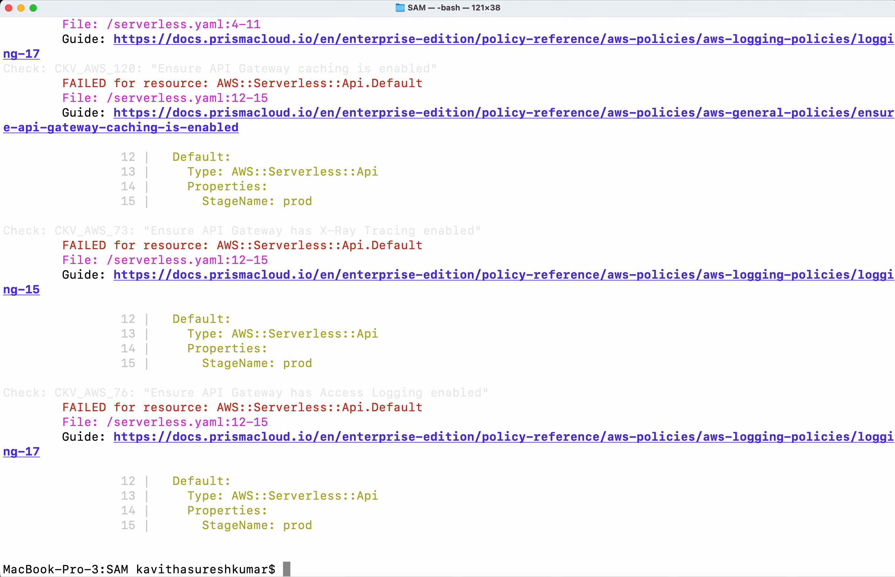
mouse_move(525, 231)
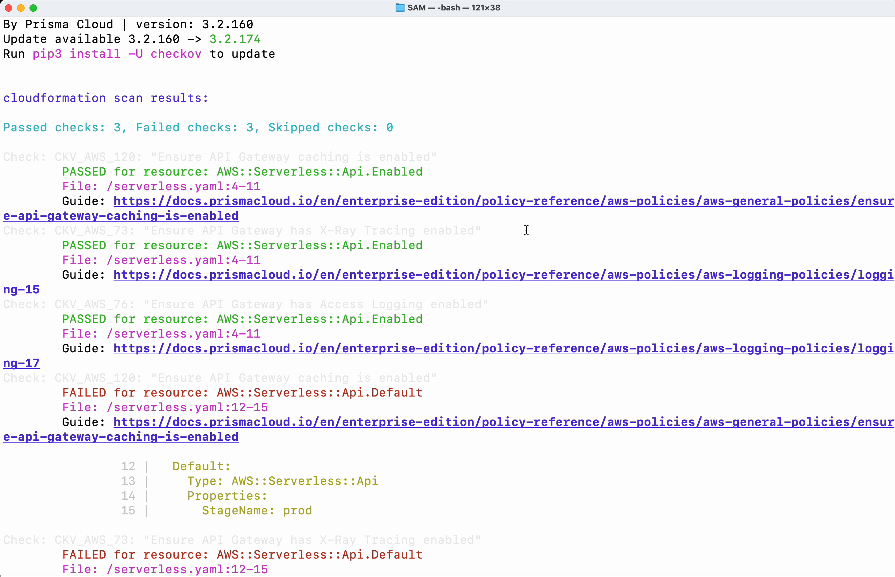
mouse_move(139, 134)
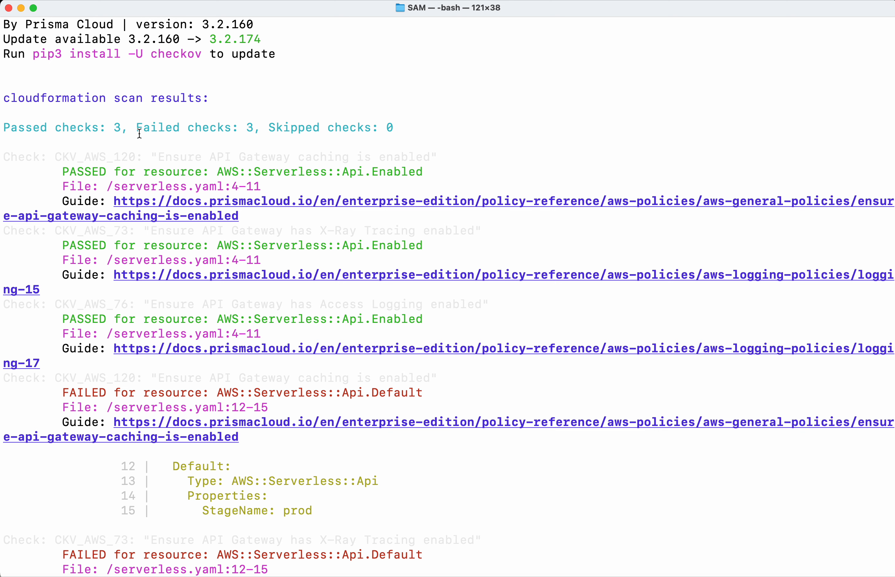
Review the scan summary: 3 passed, 3 failed on the Default API.
scroll(down, 3)
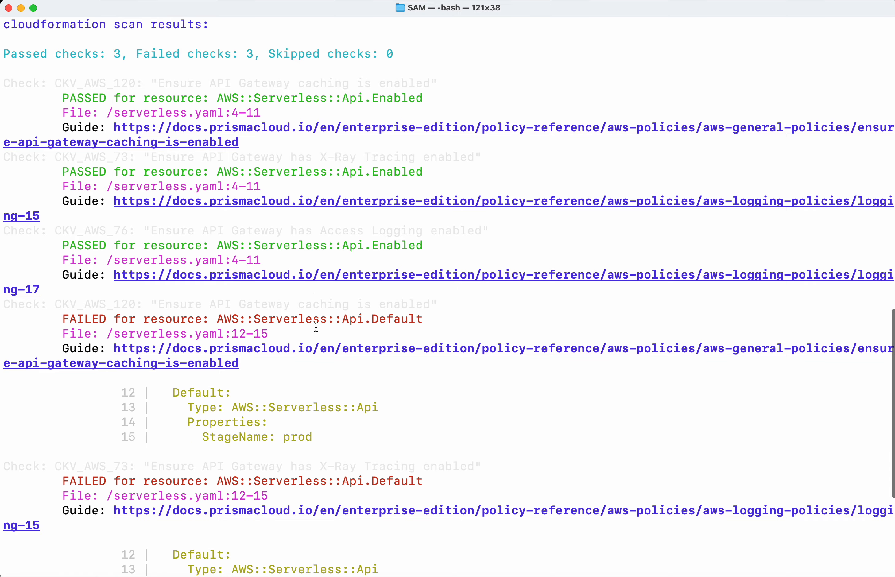
mouse_move(235, 349)
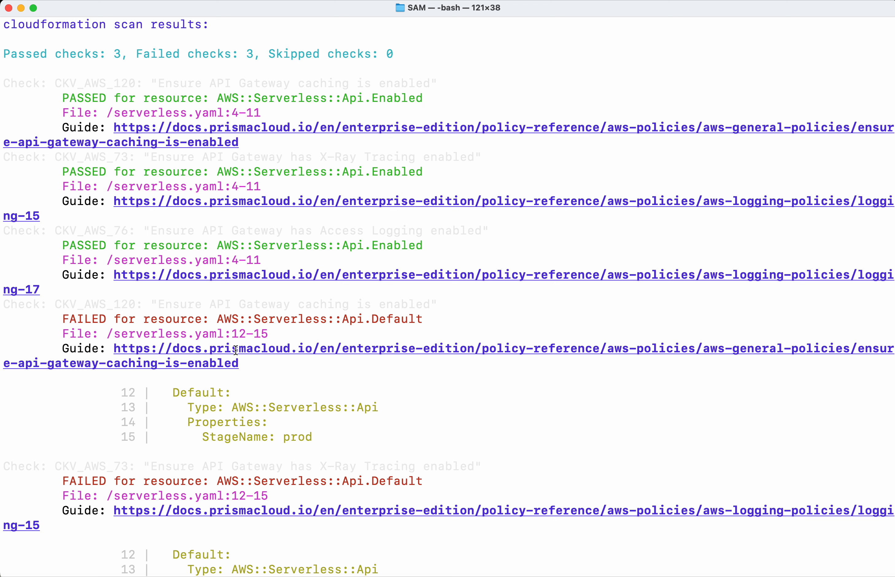
mouse_move(179, 376)
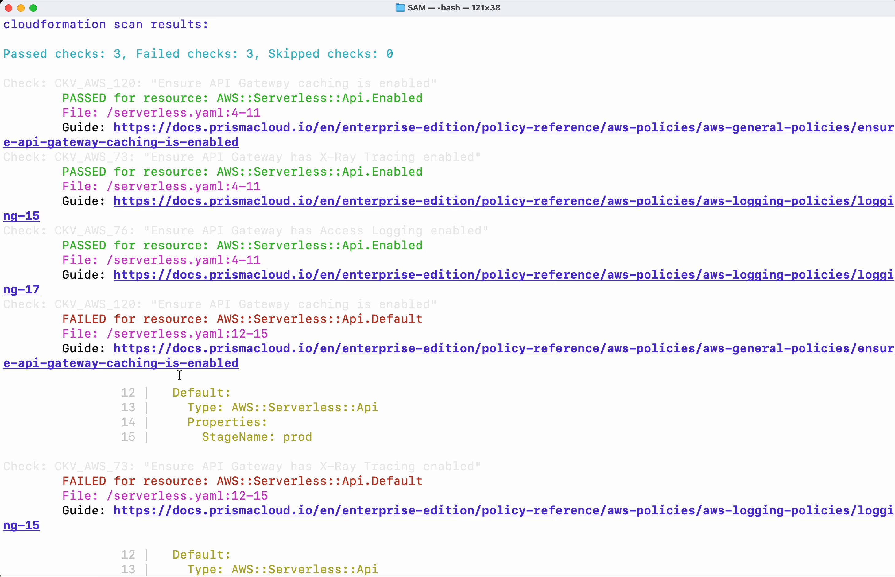
mouse_move(179, 393)
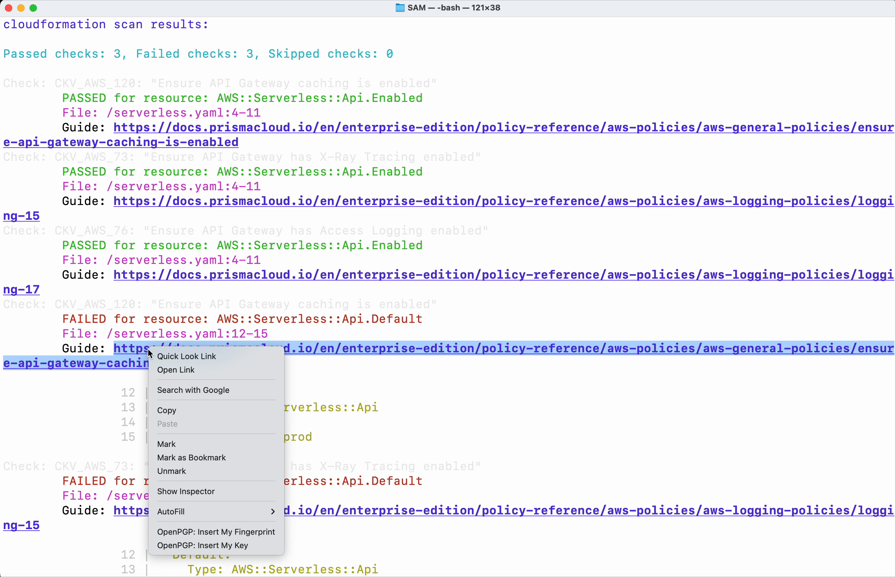
View the caching policy guide's CloudFormation fix, CacheClusterEnabled: True.
click(176, 370)
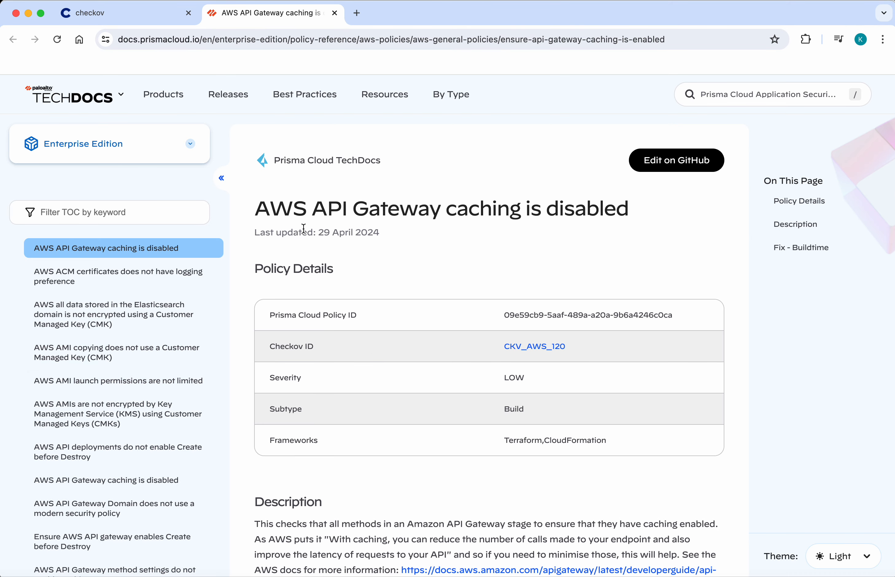
mouse_move(427, 281)
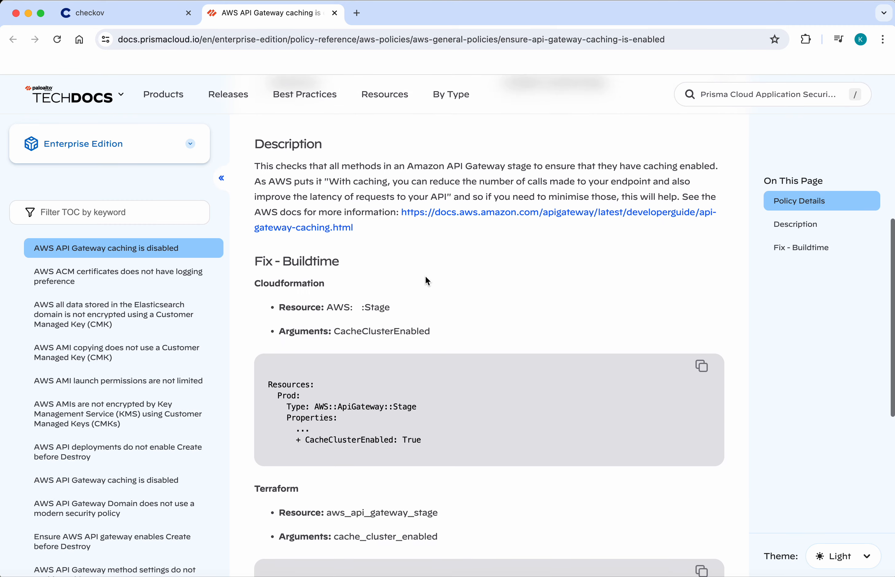
scroll(down, 3)
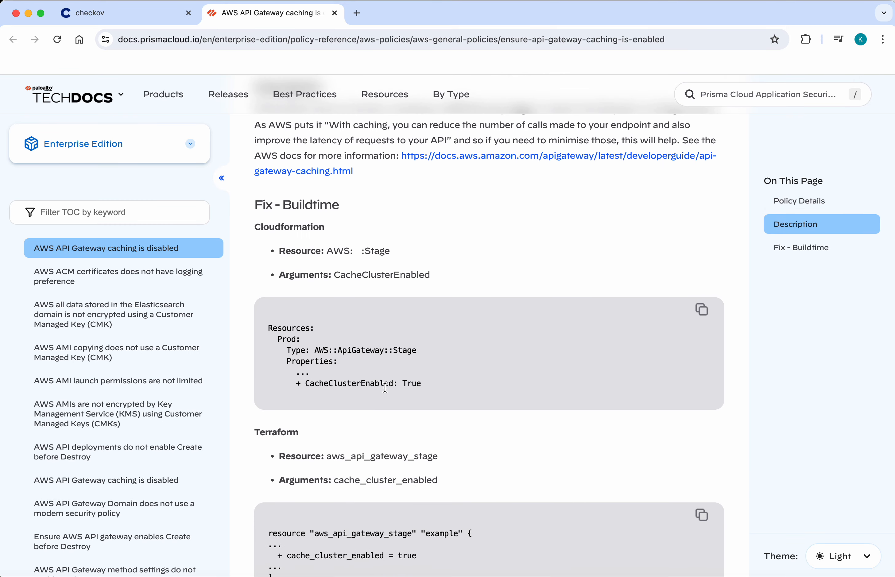
mouse_move(345, 492)
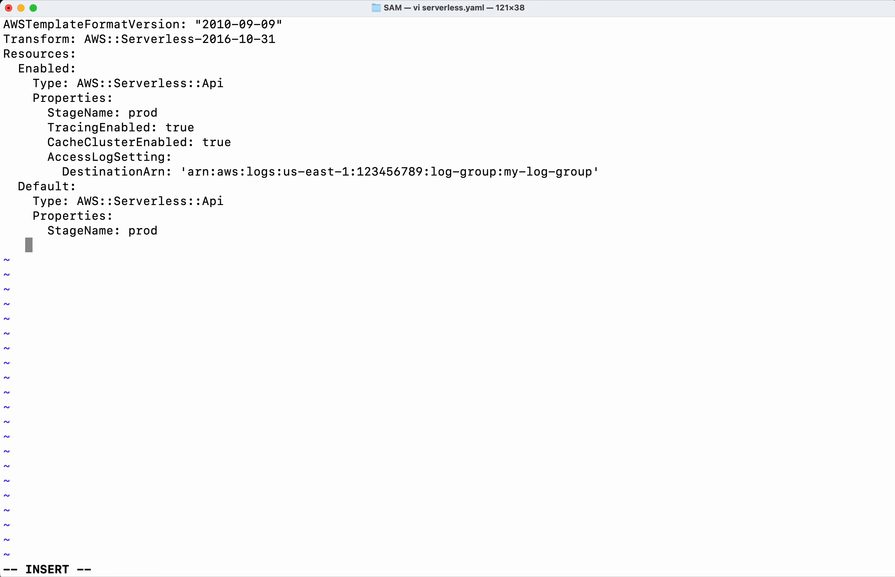
Add CacheClusterEnabled: True under the Default API's properties.
text(CacheClusterEnabled: True)
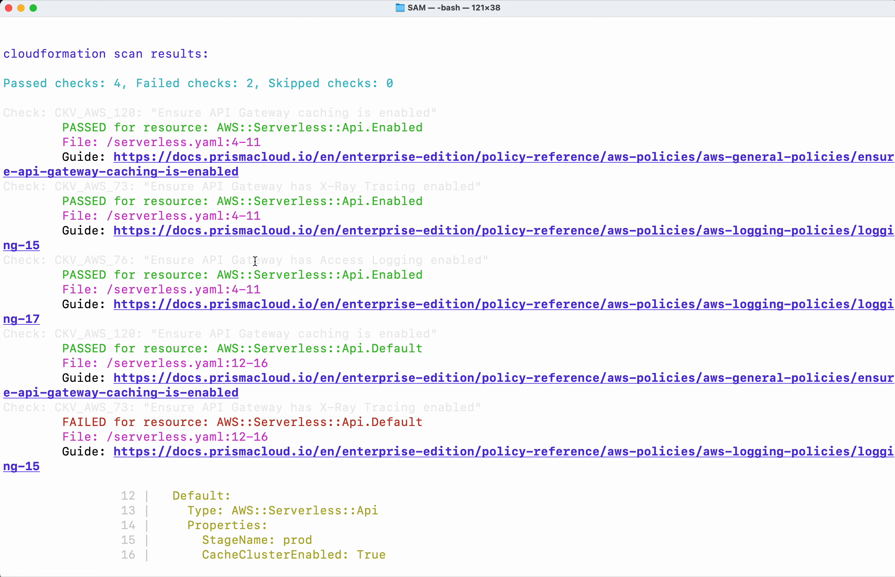
mouse_move(265, 263)
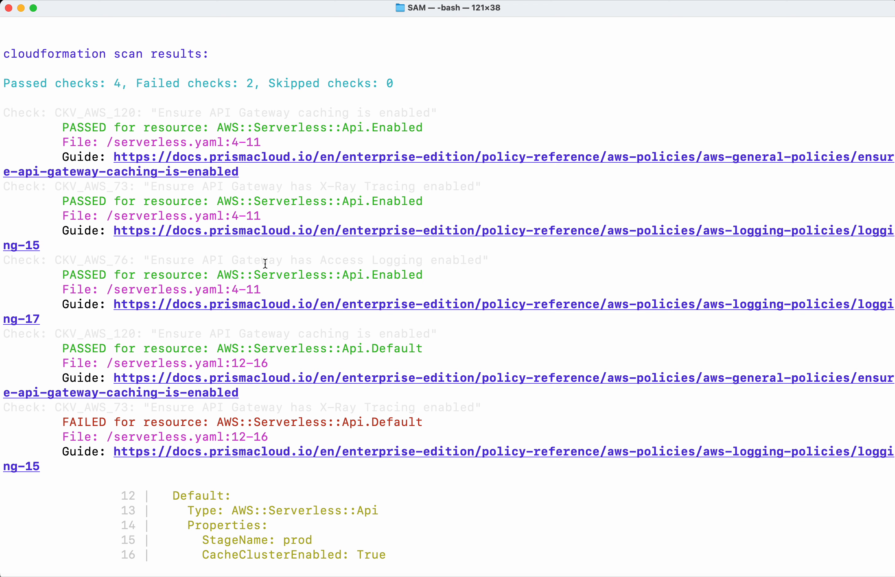
mouse_move(359, 429)
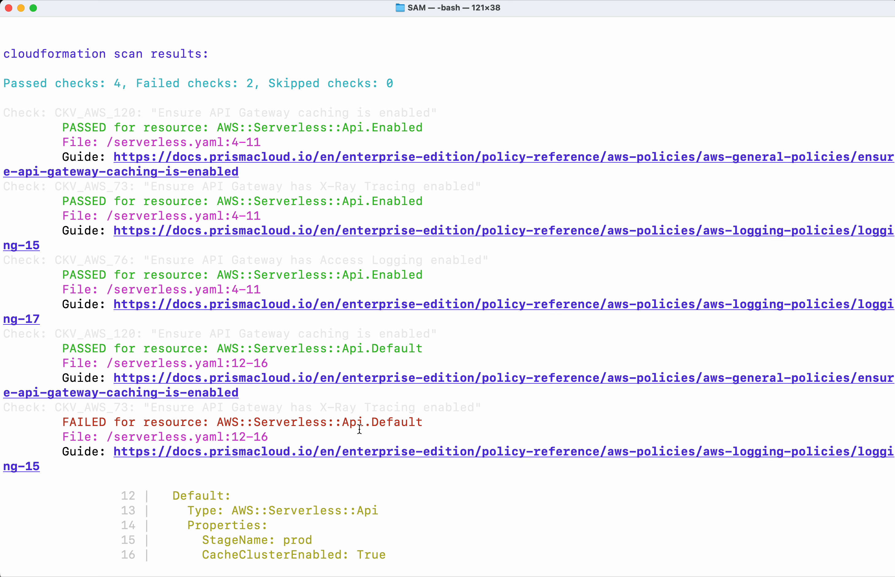
Review the rescan's remaining X-Ray and access logging failures on lines 12-16.
scroll(down, 3)
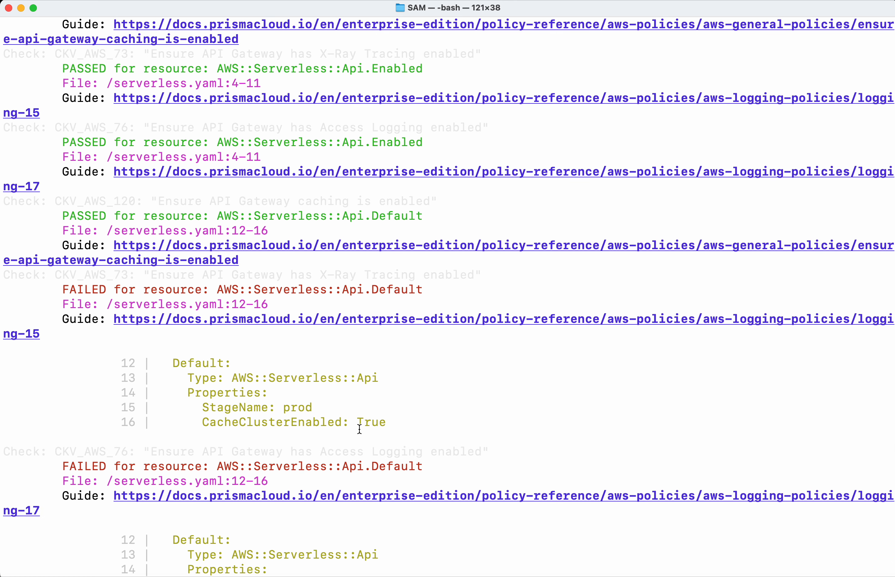
scroll(down, 3)
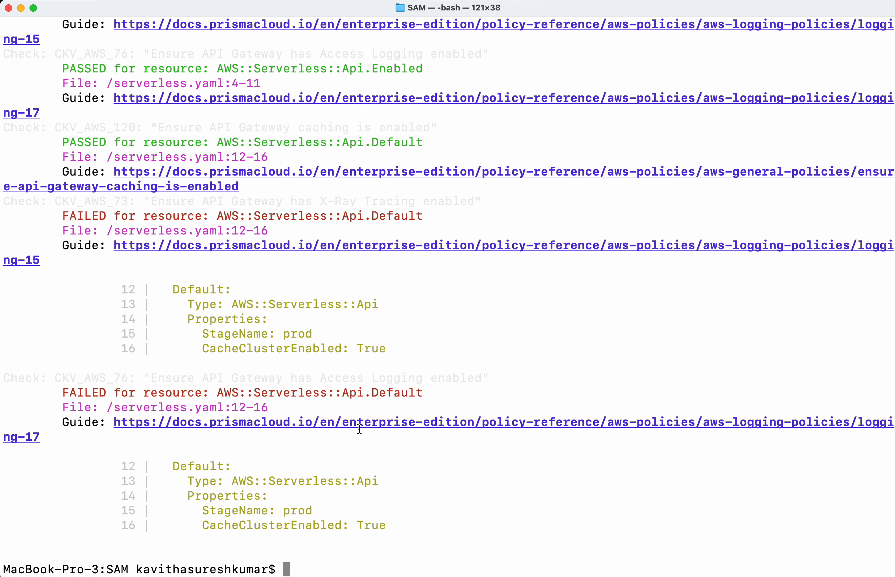
mouse_move(280, 360)
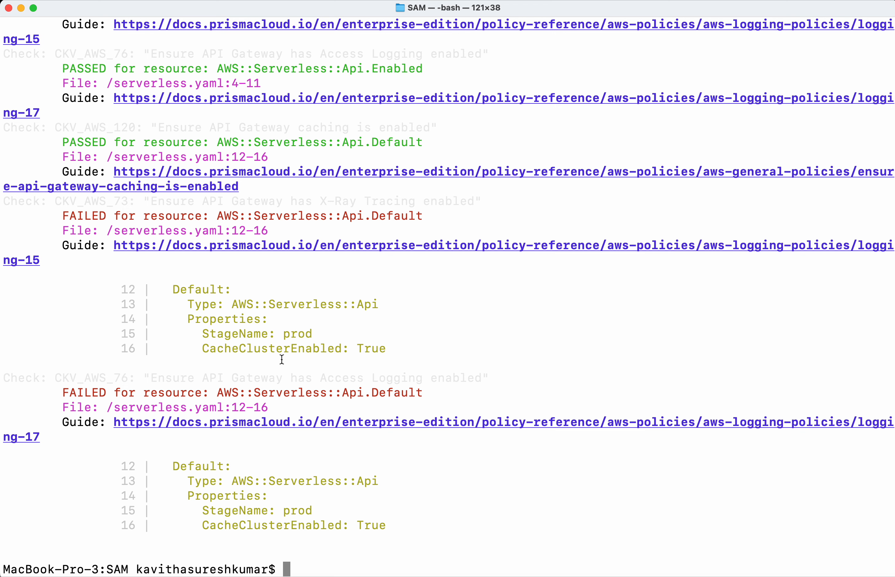
mouse_move(236, 232)
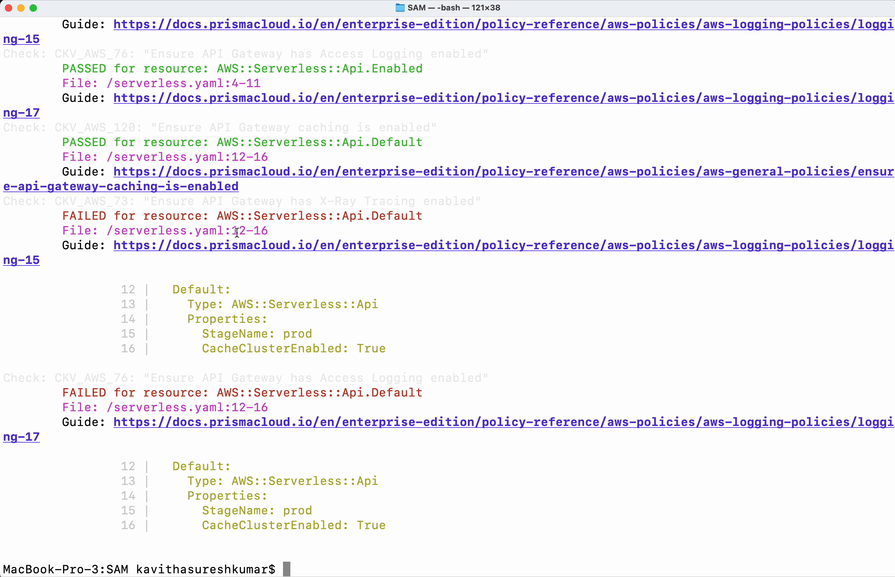
double_click(250, 231)
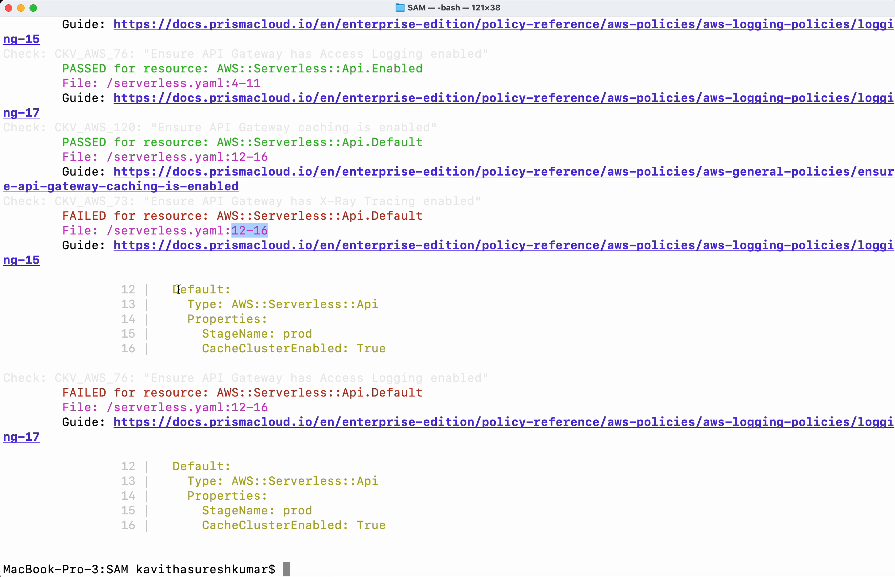